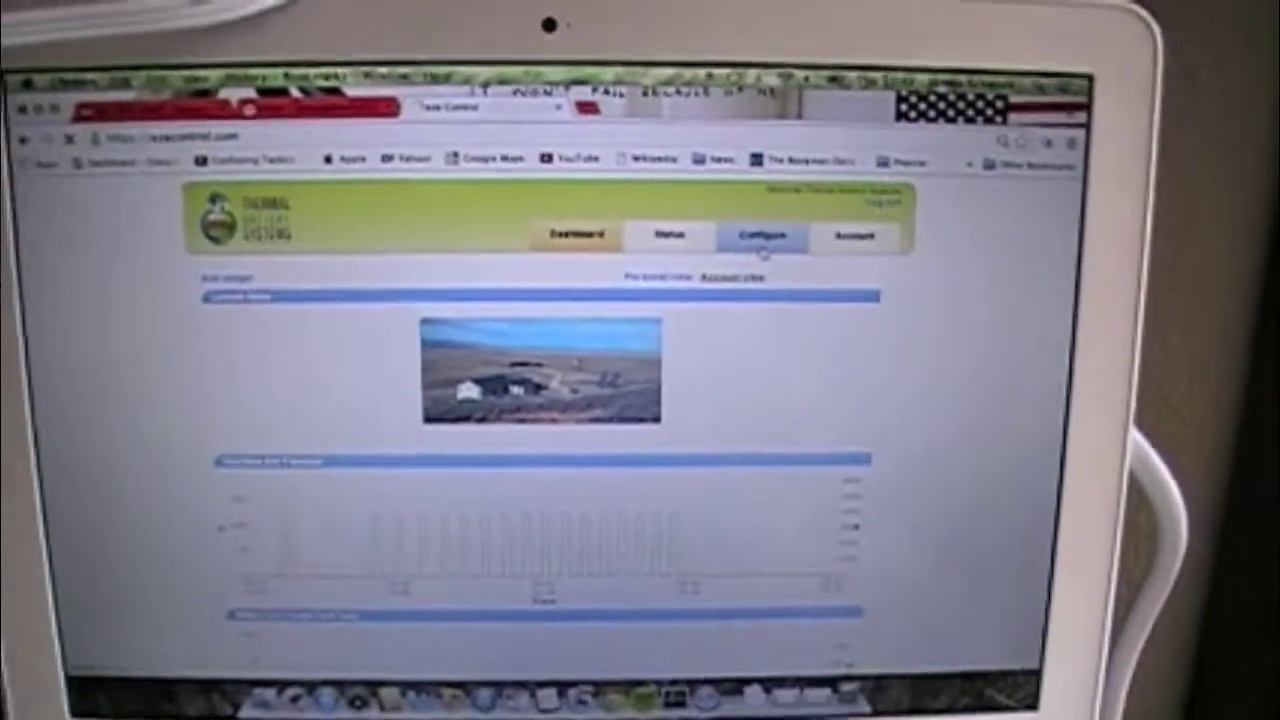
# - Switch from the status overview to the Configure page listing controller settings
pyautogui.click(762, 234)
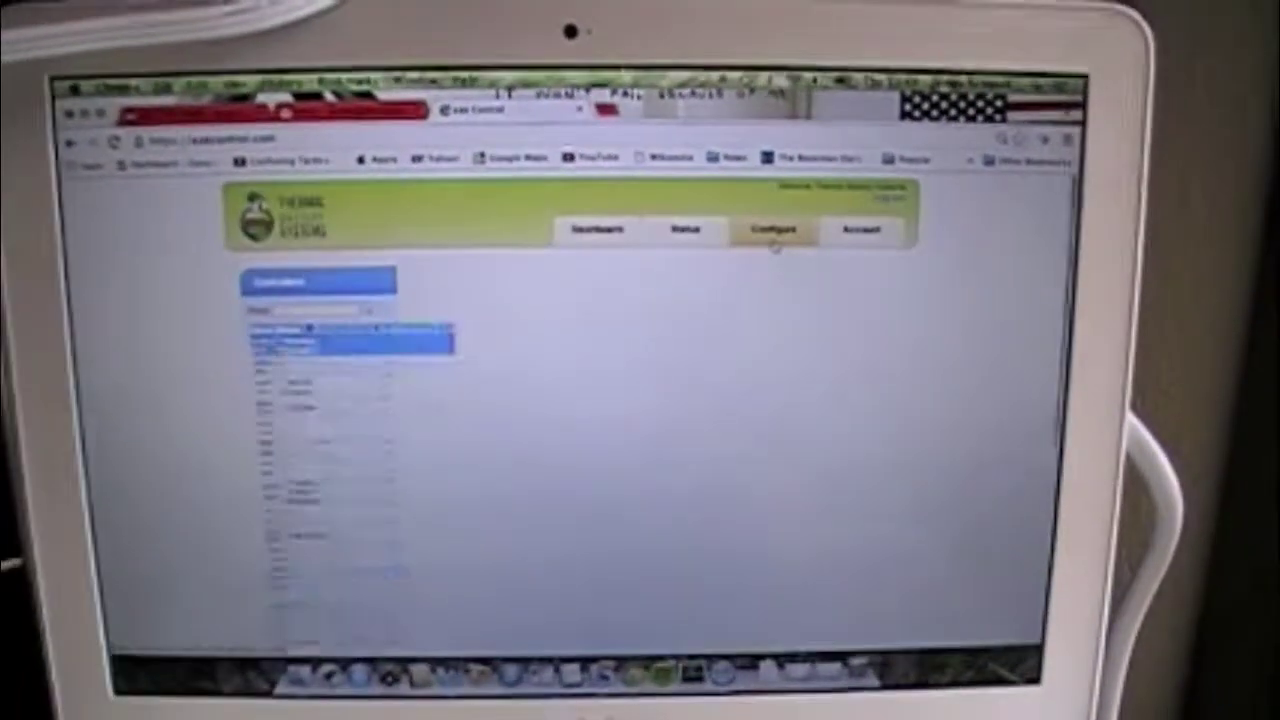